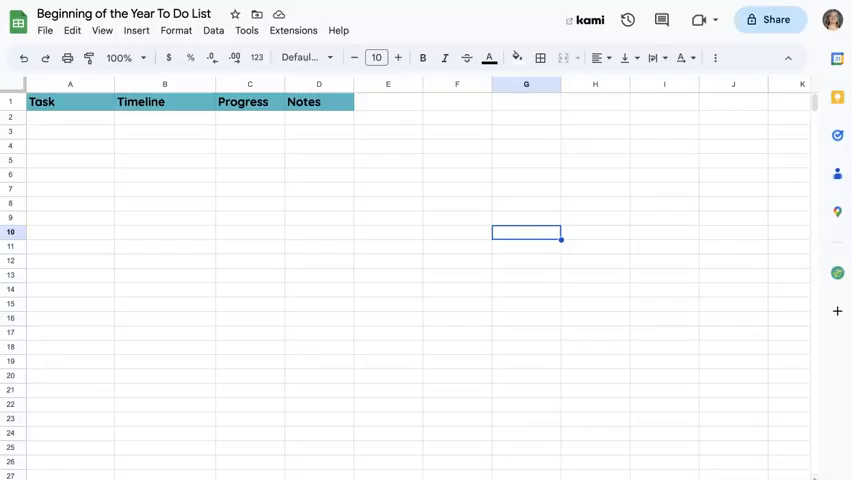
pyautogui.moveTo(189, 418)
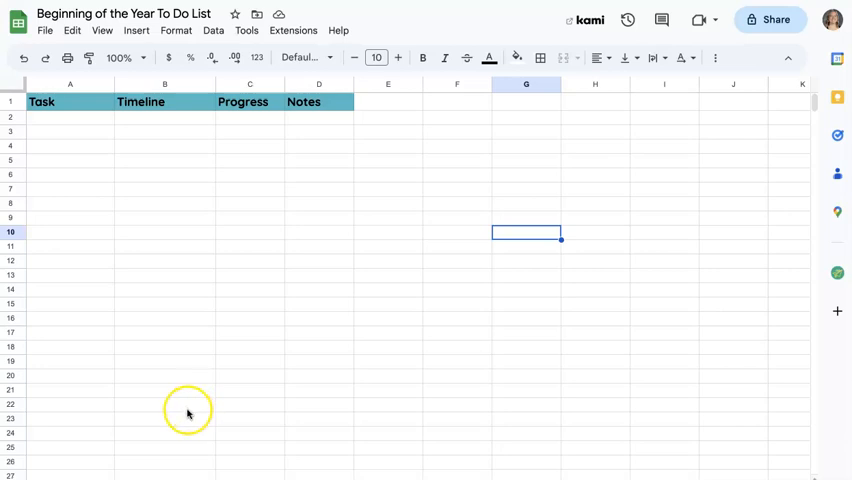
pyautogui.moveTo(194, 396)
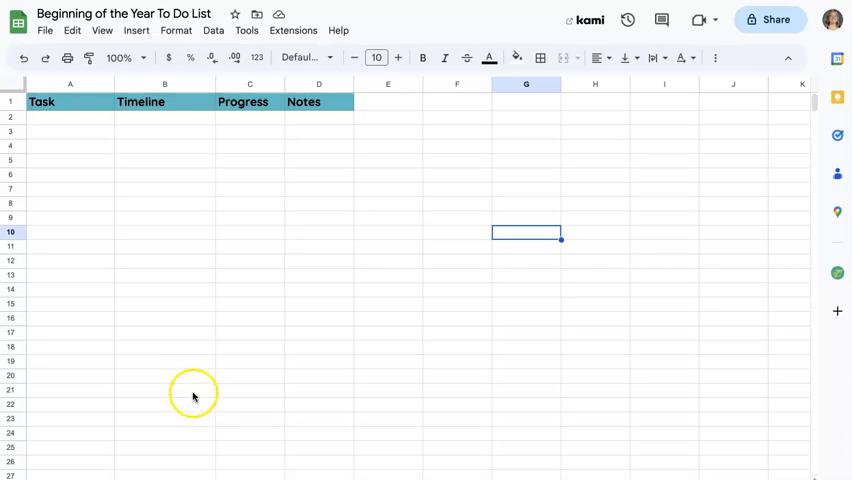
pyautogui.moveTo(218, 338)
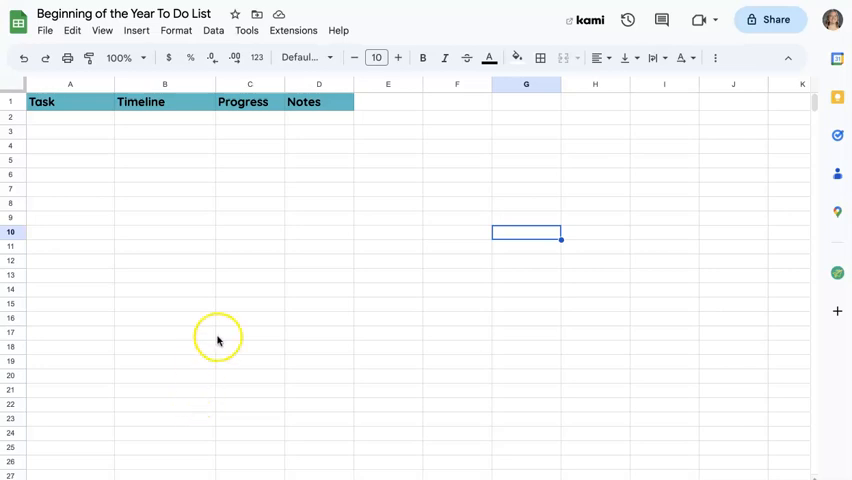
pyautogui.moveTo(183, 55)
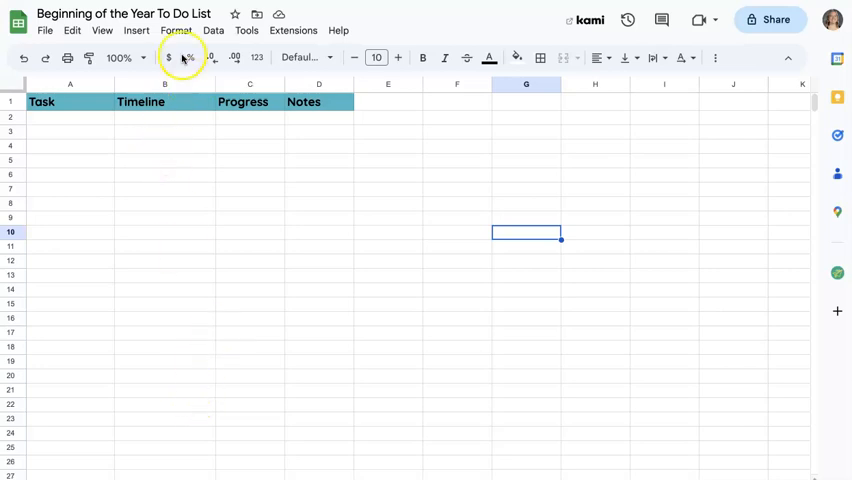
pyautogui.moveTo(185, 157)
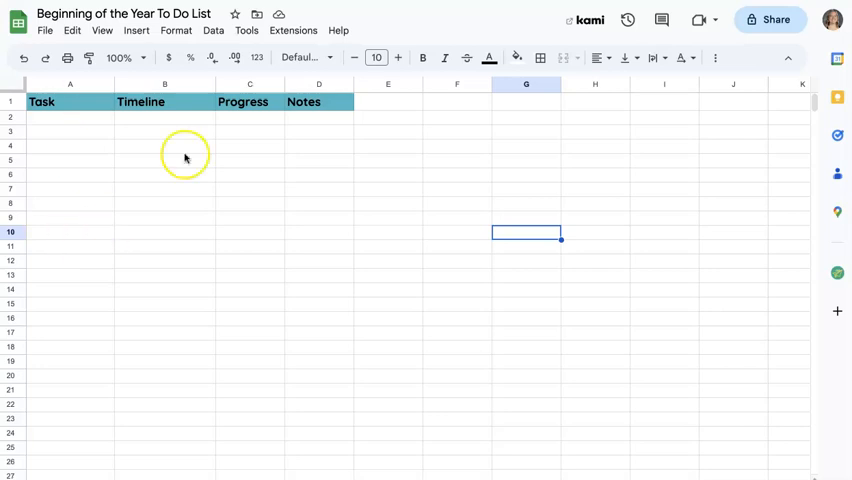
pyautogui.moveTo(342, 124)
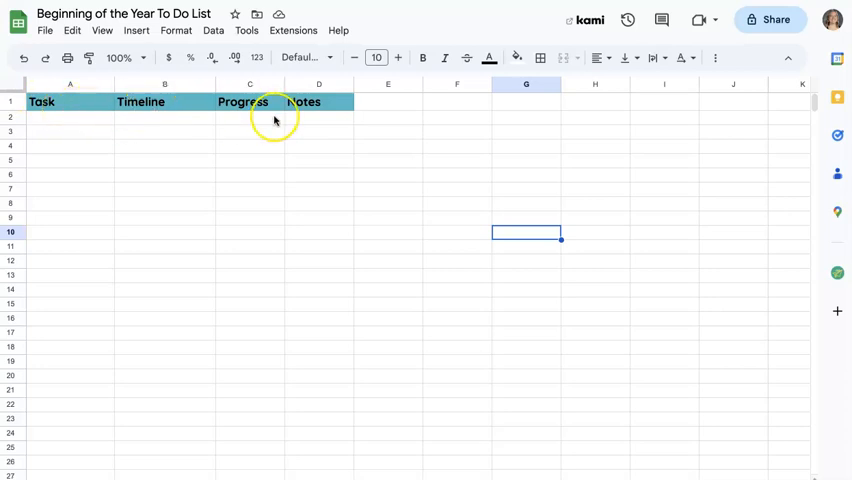
pyautogui.moveTo(160, 128)
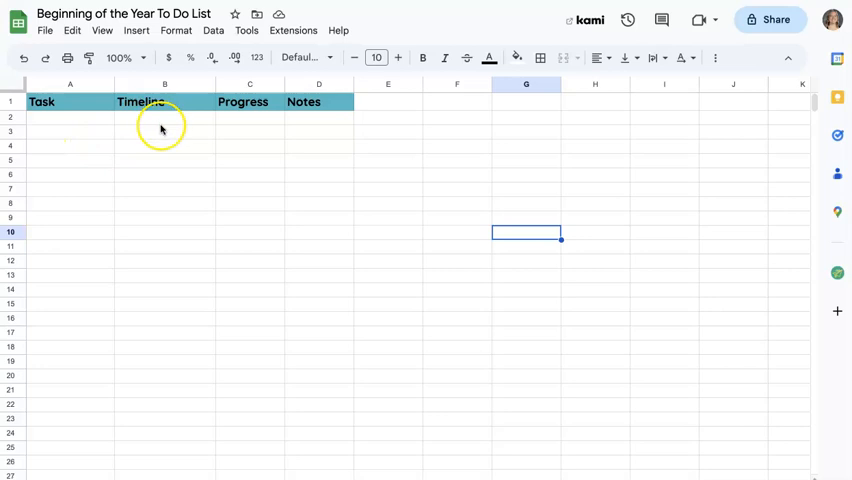
pyautogui.moveTo(150, 122)
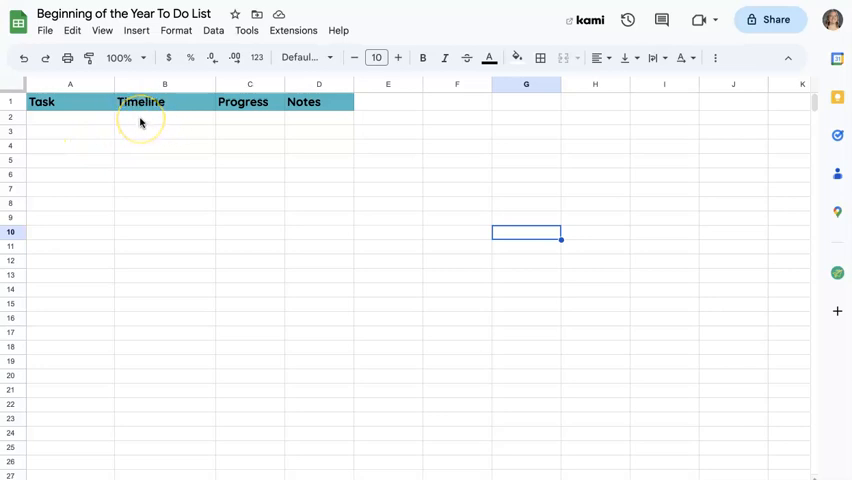
# - Add a dropdown to B2 with coloured Work Week, Before Meet the Teacher, Before Day 1, Quarter 1 options
pyautogui.click(165, 117)
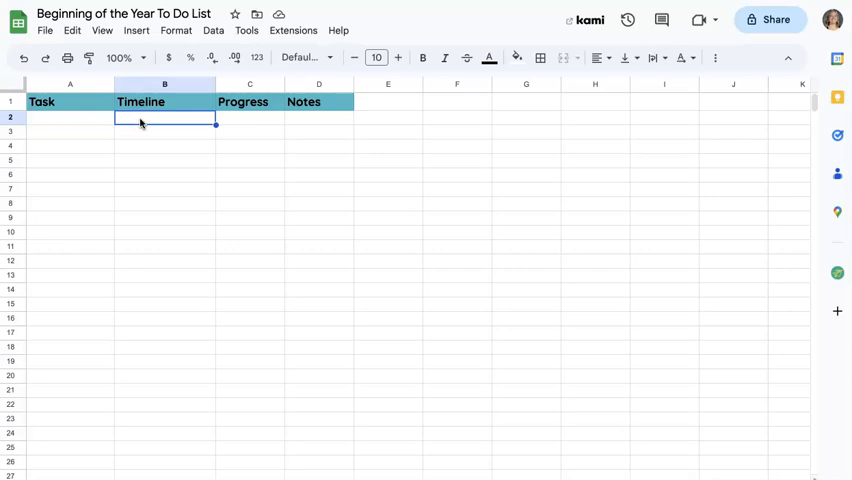
pyautogui.click(135, 30)
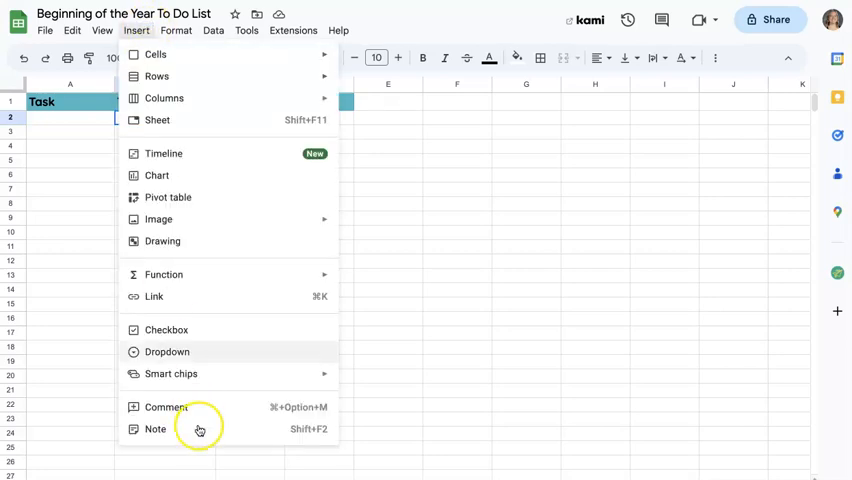
pyautogui.click(167, 351)
pyautogui.write('Quarter 1')
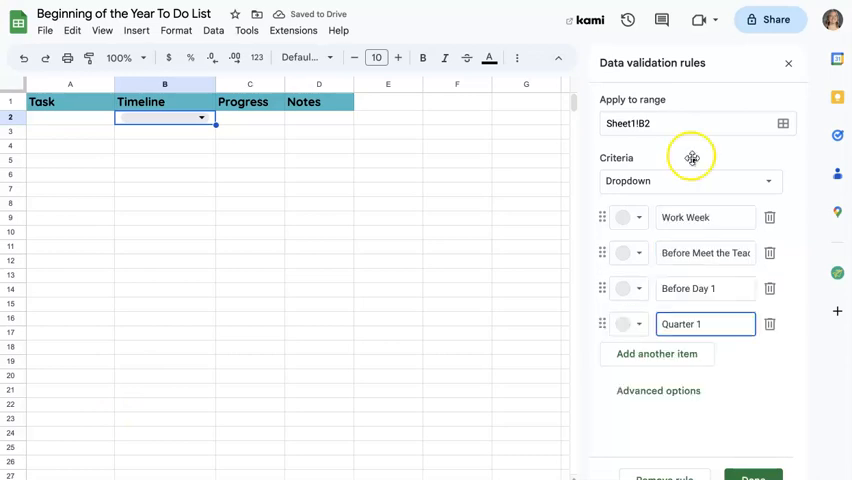
pyautogui.moveTo(655, 230)
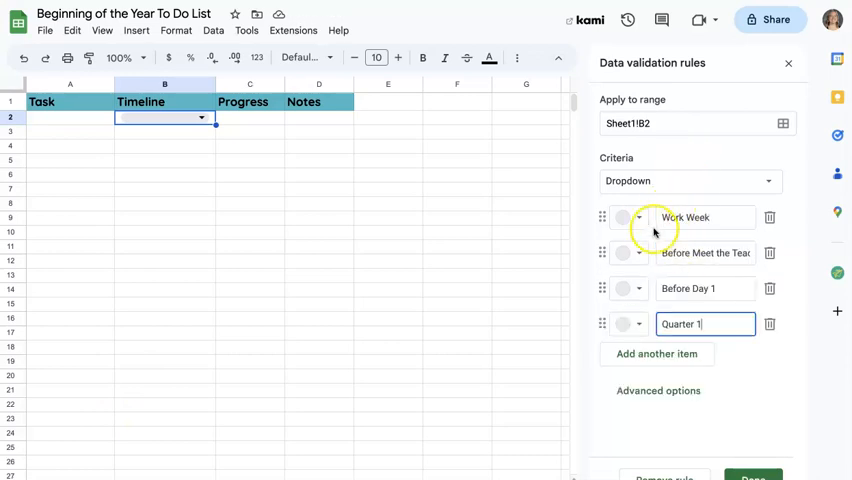
pyautogui.click(631, 217)
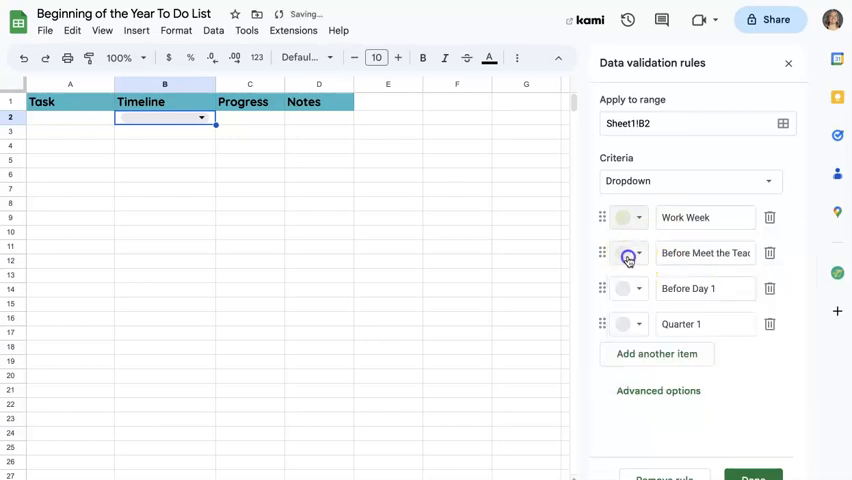
pyautogui.click(630, 288)
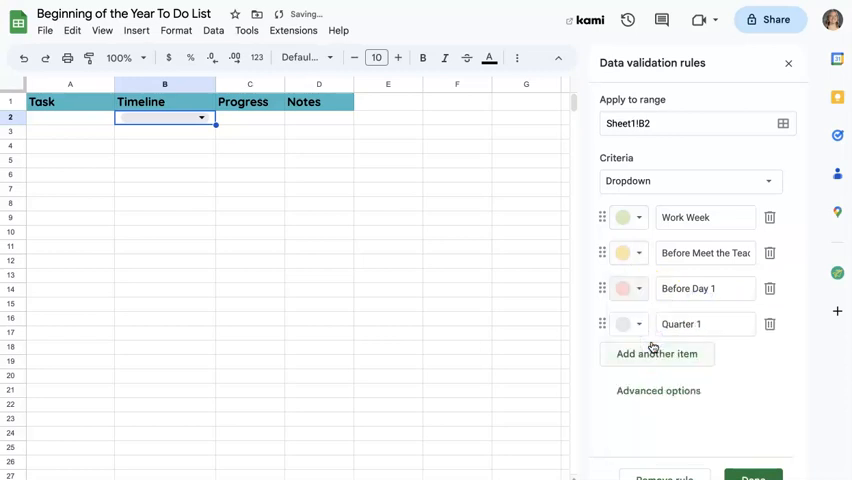
pyautogui.click(637, 324)
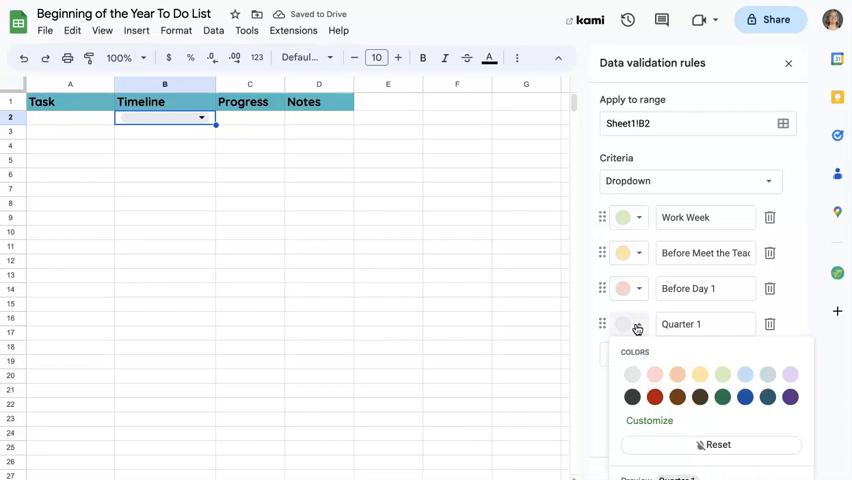
pyautogui.click(789, 374)
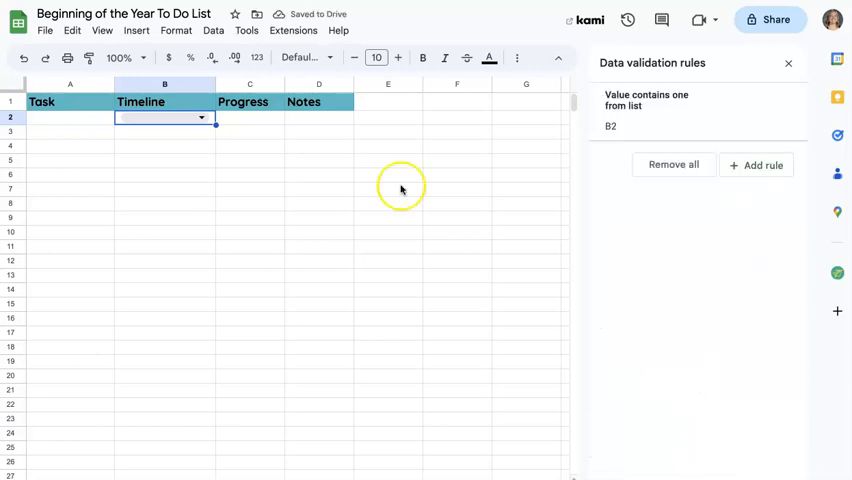
# - Apply the Timeline dropdown to B2:B64 and start a Progress dropdown in C2
pyautogui.scroll(-3)
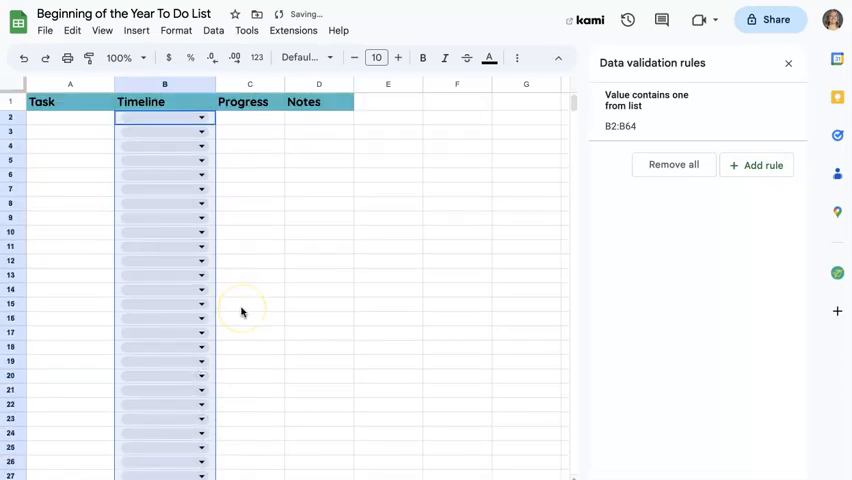
pyautogui.click(318, 174)
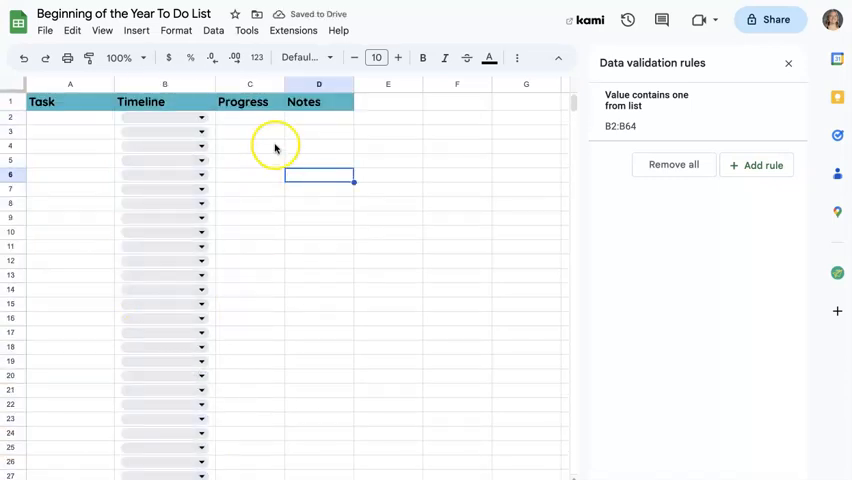
pyautogui.click(249, 117)
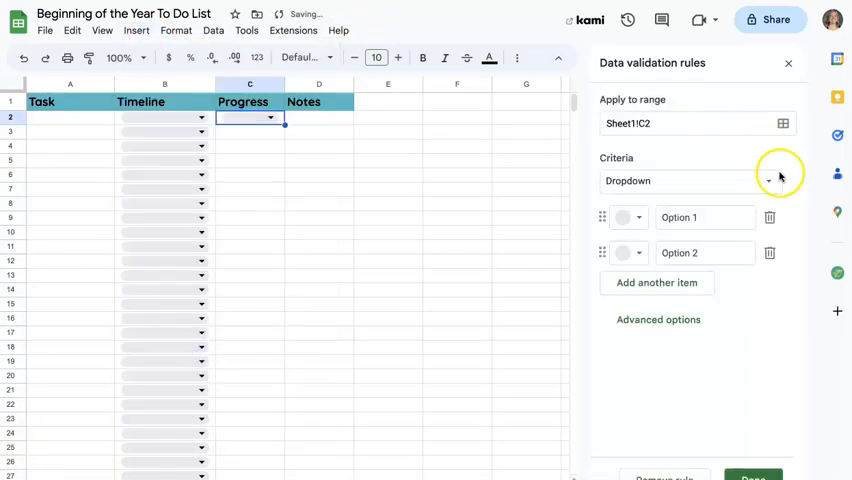
# - Set the C2 dropdown options to red Not started, yellow In progress and green Complete
pyautogui.click(705, 217)
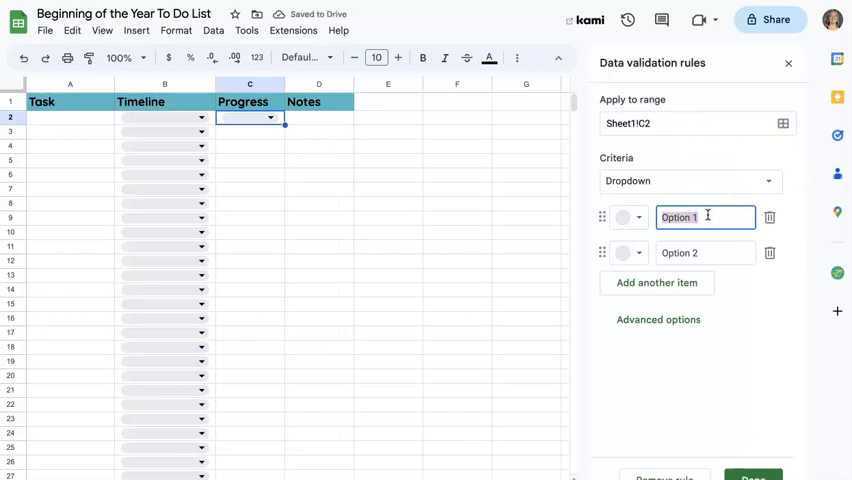
pyautogui.write('No')
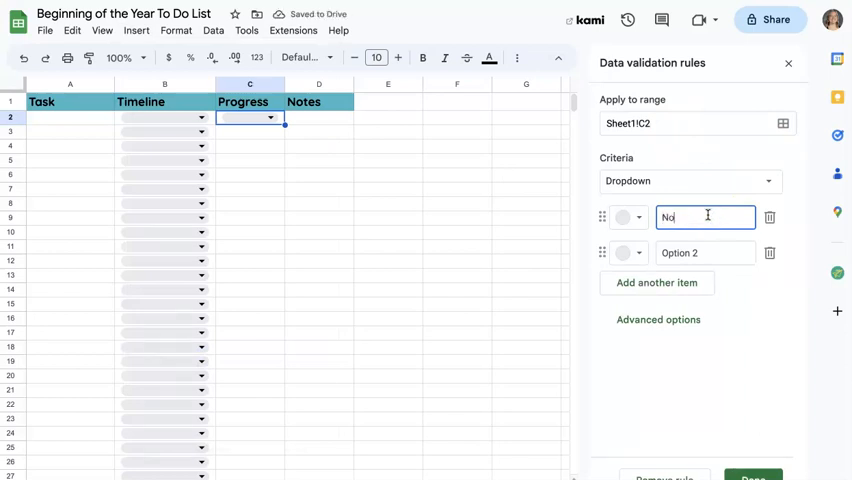
pyautogui.write('t started')
pyautogui.click(706, 253)
pyautogui.write('In prog')
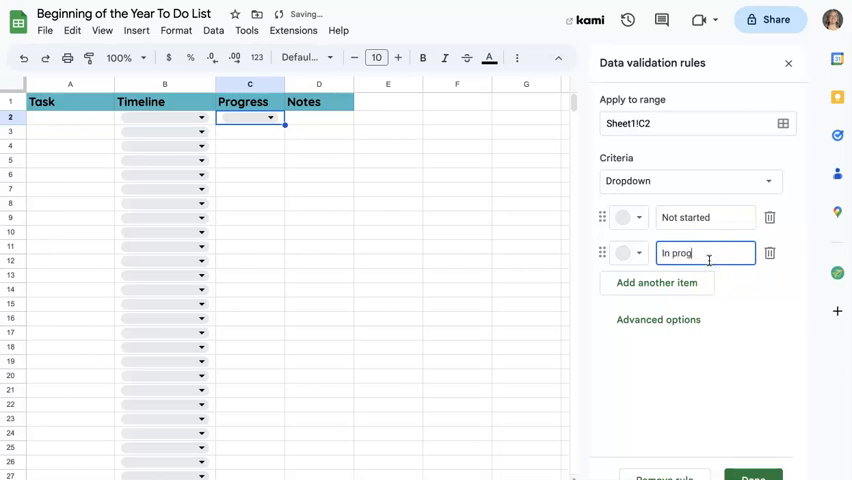
pyautogui.click(656, 282)
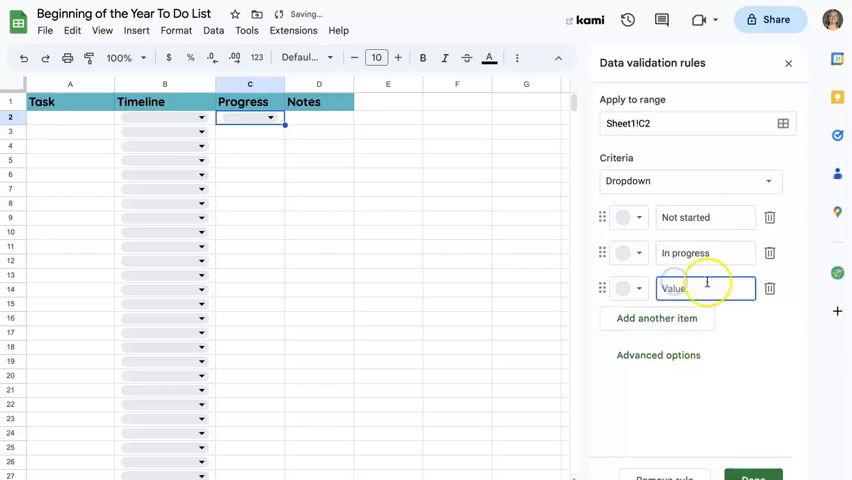
pyautogui.write('Complete')
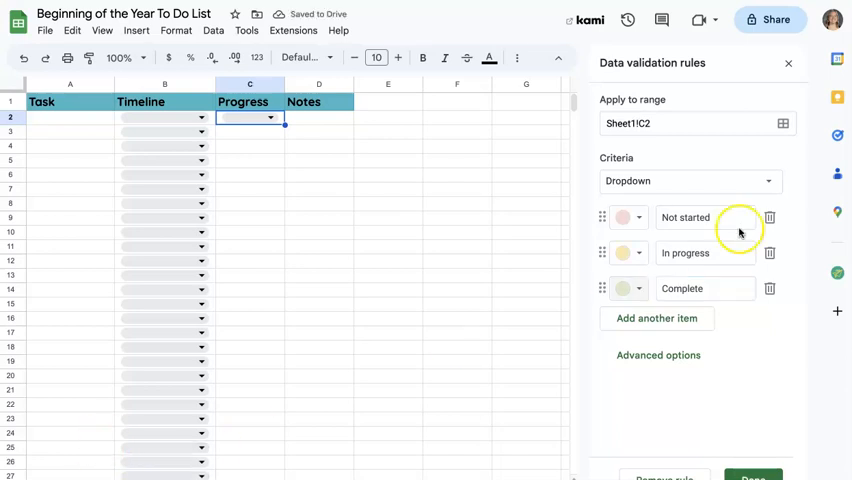
pyautogui.moveTo(740, 229)
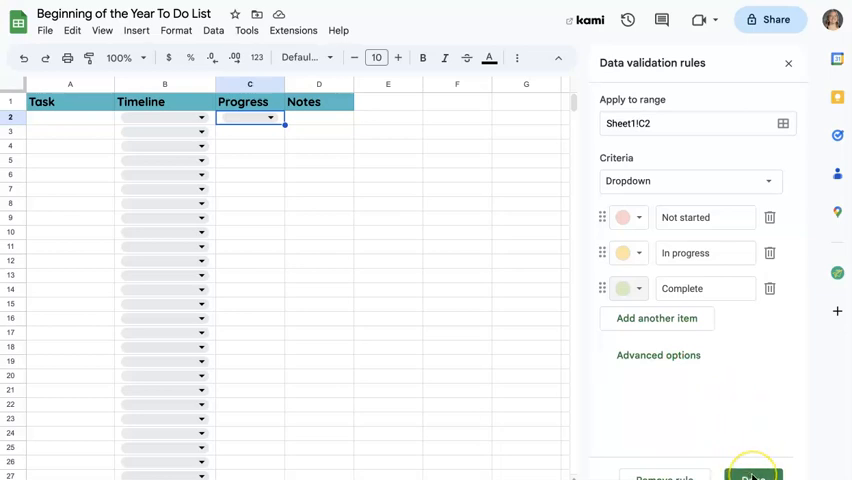
# - Save the Progress rule, extend it to C2:C67, and fill rows 2–10 with tasks
pyautogui.click(752, 474)
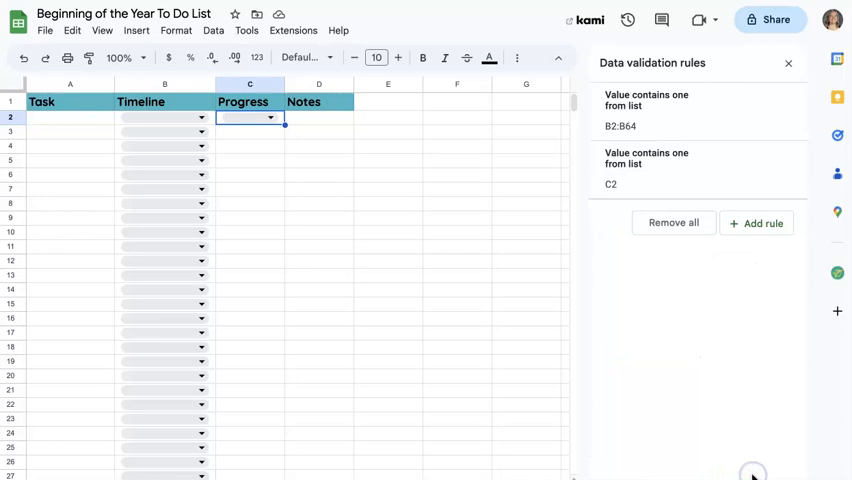
pyautogui.moveTo(326, 150)
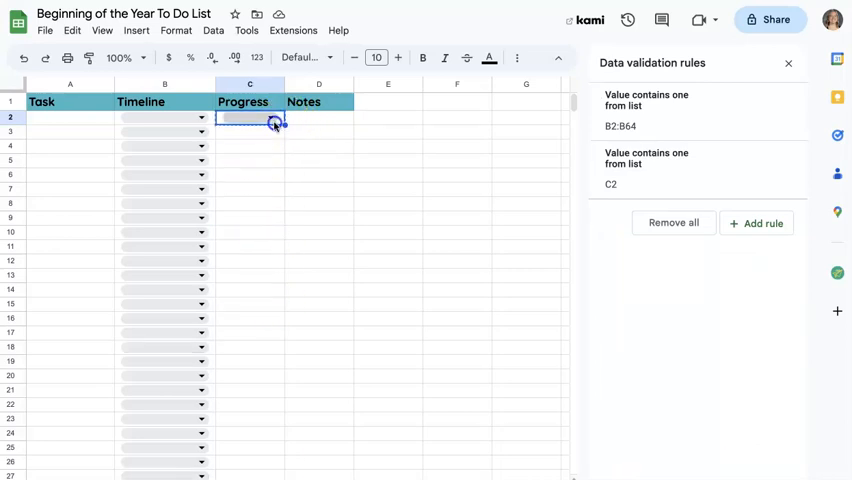
pyautogui.scroll(-3)
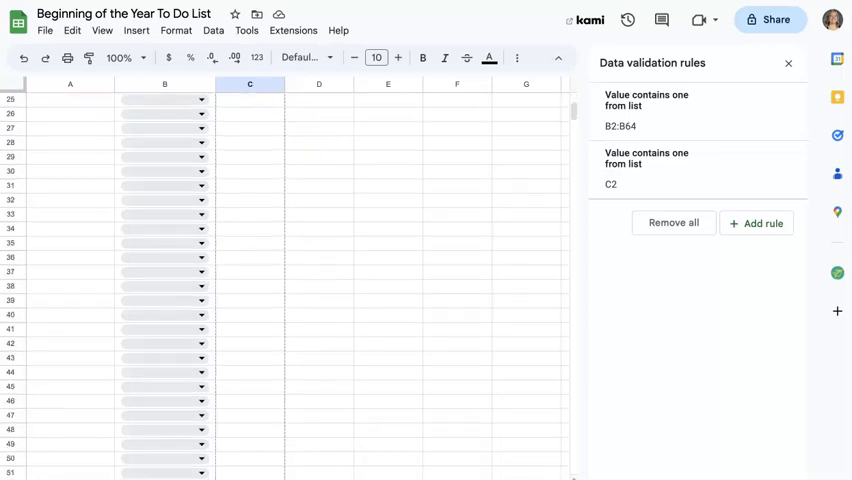
pyautogui.scroll(-3)
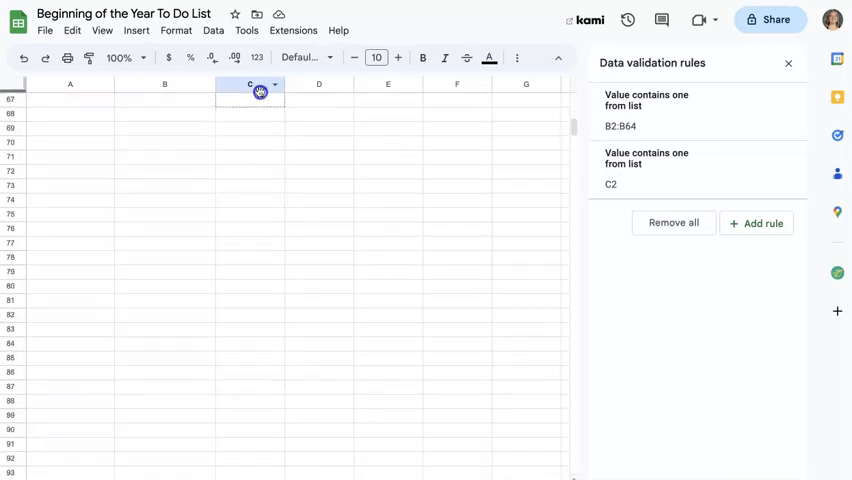
pyautogui.scroll(3)
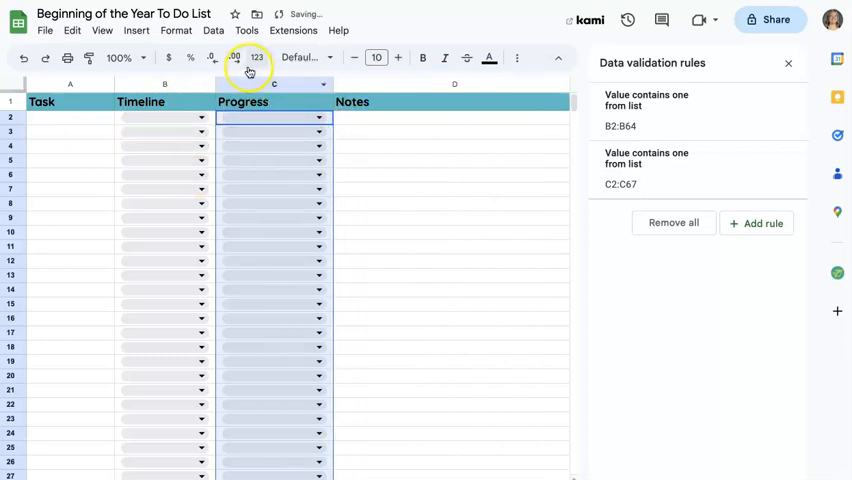
pyautogui.click(164, 84)
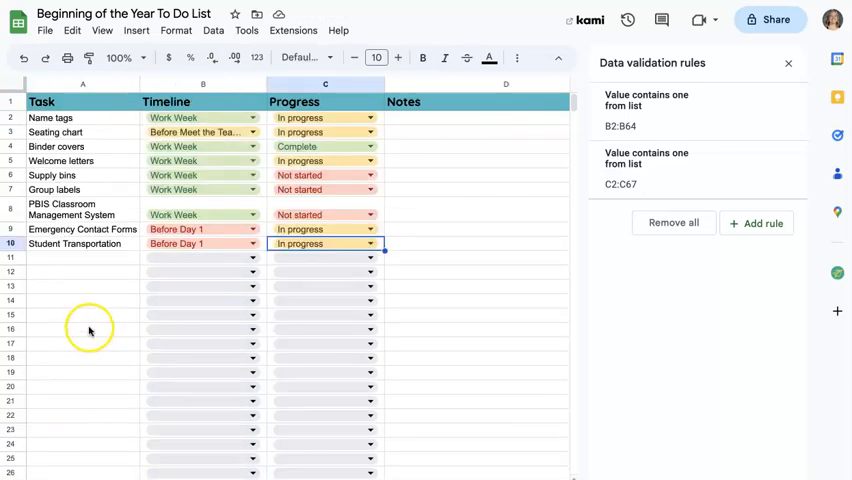
pyautogui.moveTo(208, 140)
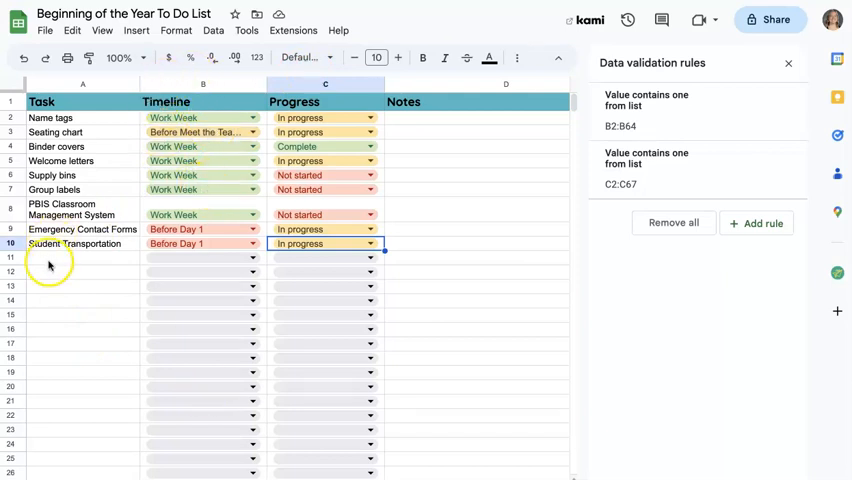
# - Enter 'IEPs' in A11, set to Before Meet the Teacher and In progress
pyautogui.click(82, 258)
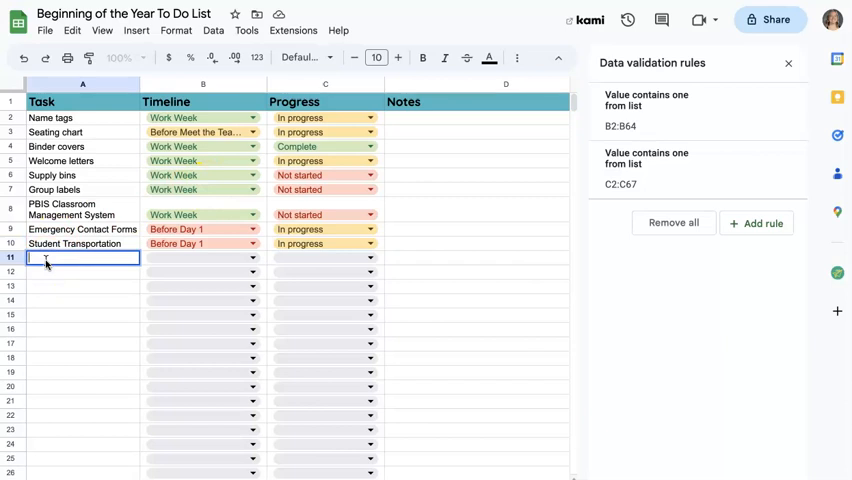
pyautogui.write('IEPs')
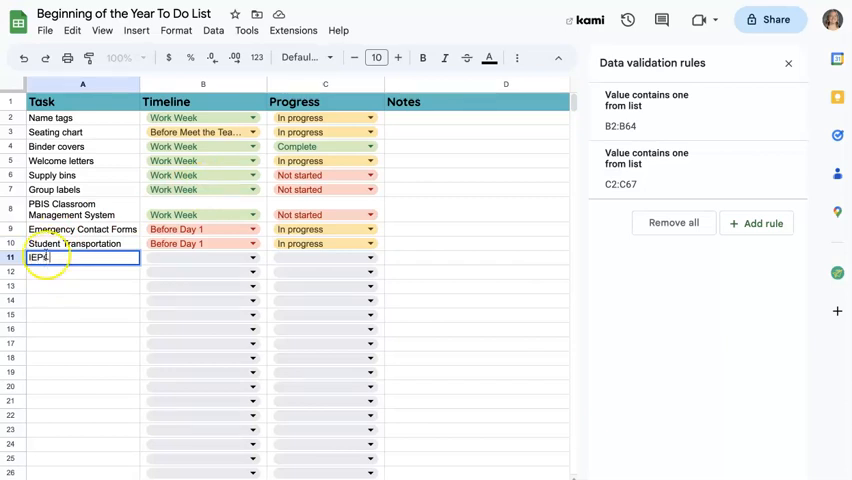
pyautogui.click(252, 257)
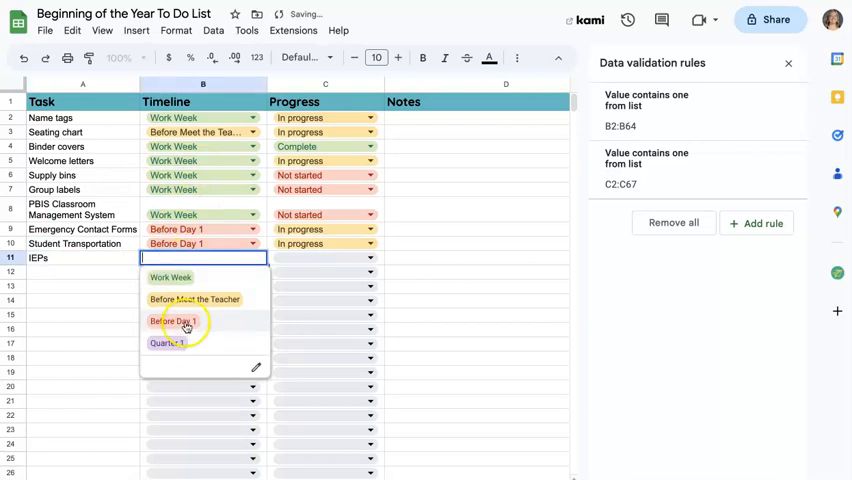
pyautogui.click(195, 299)
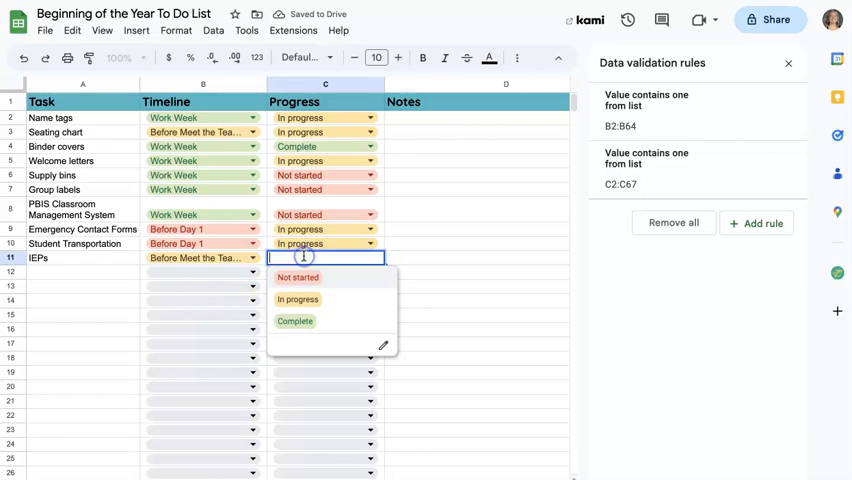
pyautogui.click(298, 299)
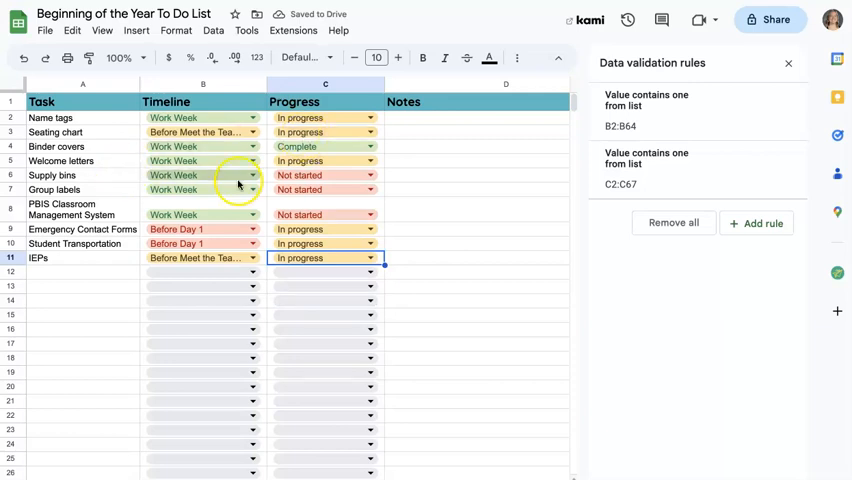
# - Change Name tags' progress in C2 from In progress to Complete
pyautogui.click(370, 117)
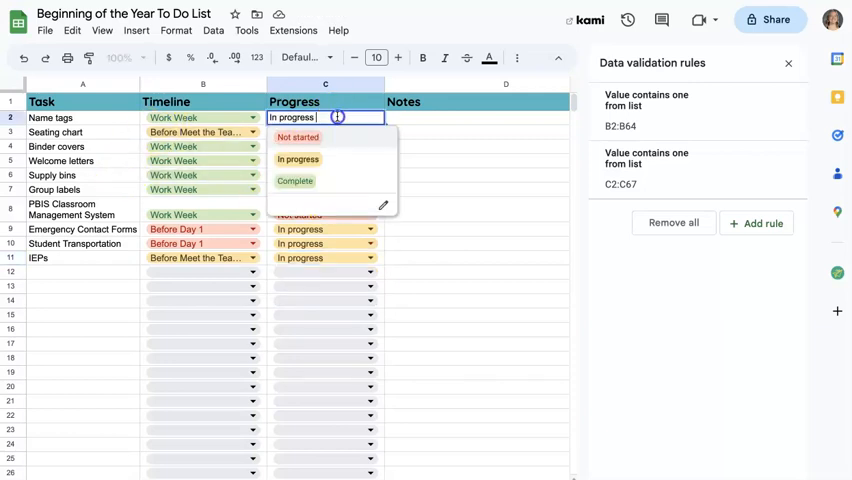
pyautogui.click(295, 181)
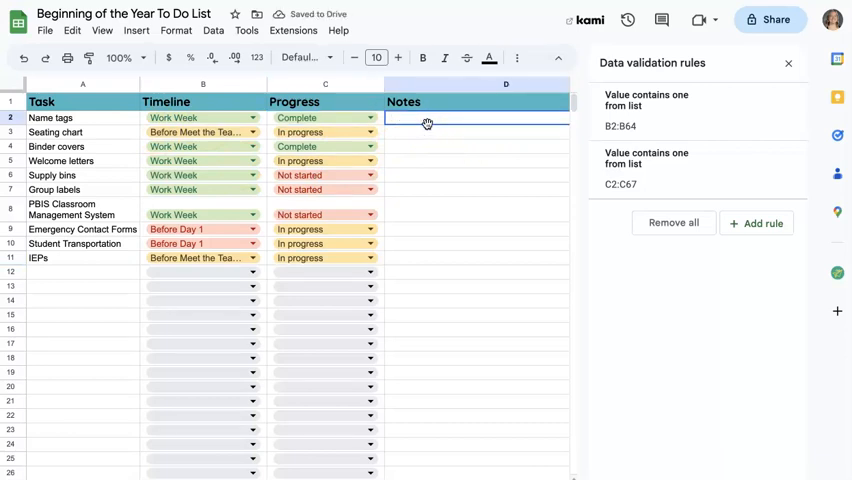
pyautogui.moveTo(122, 288)
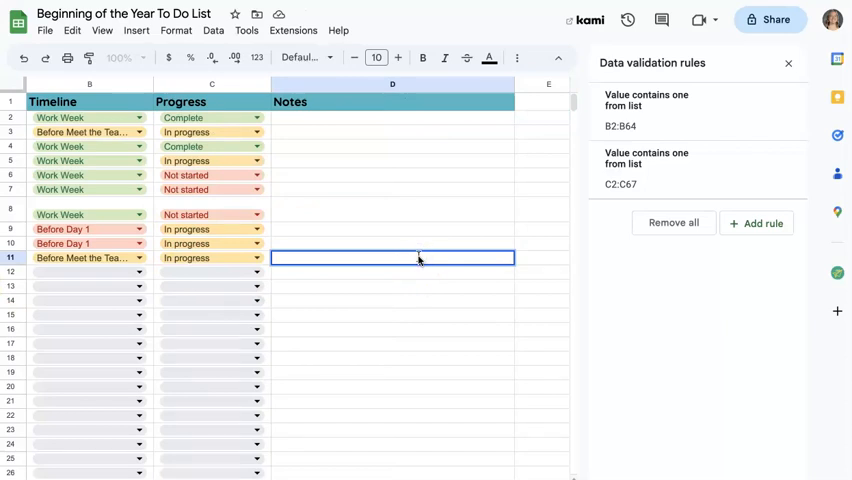
pyautogui.moveTo(364, 318)
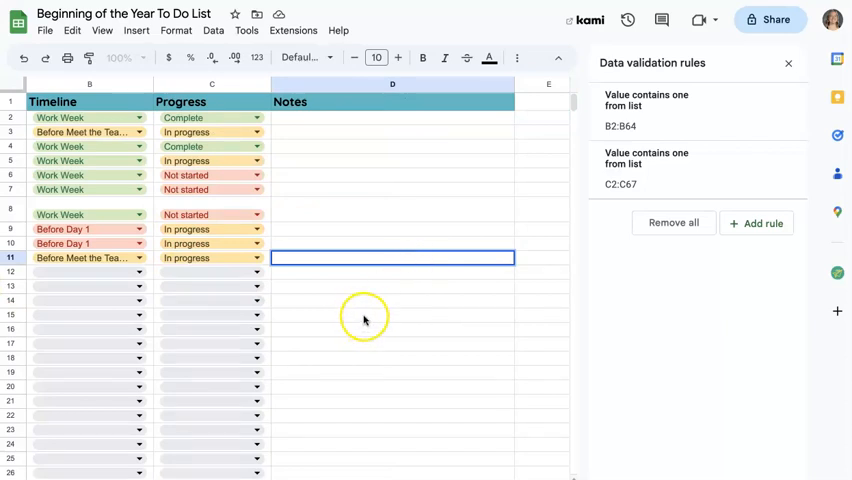
pyautogui.click(392, 271)
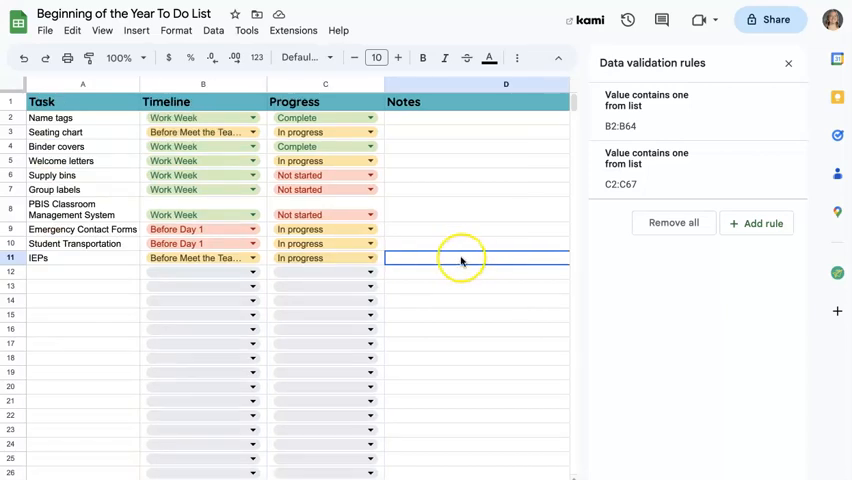
pyautogui.moveTo(467, 143)
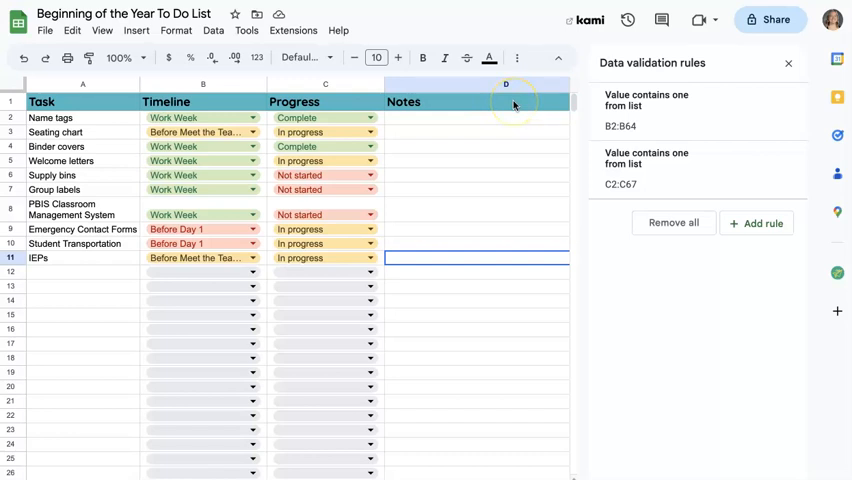
pyautogui.moveTo(513, 103)
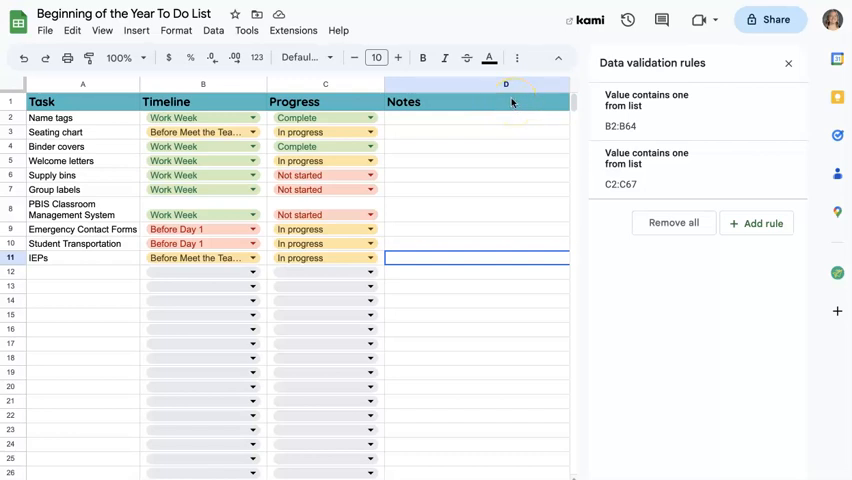